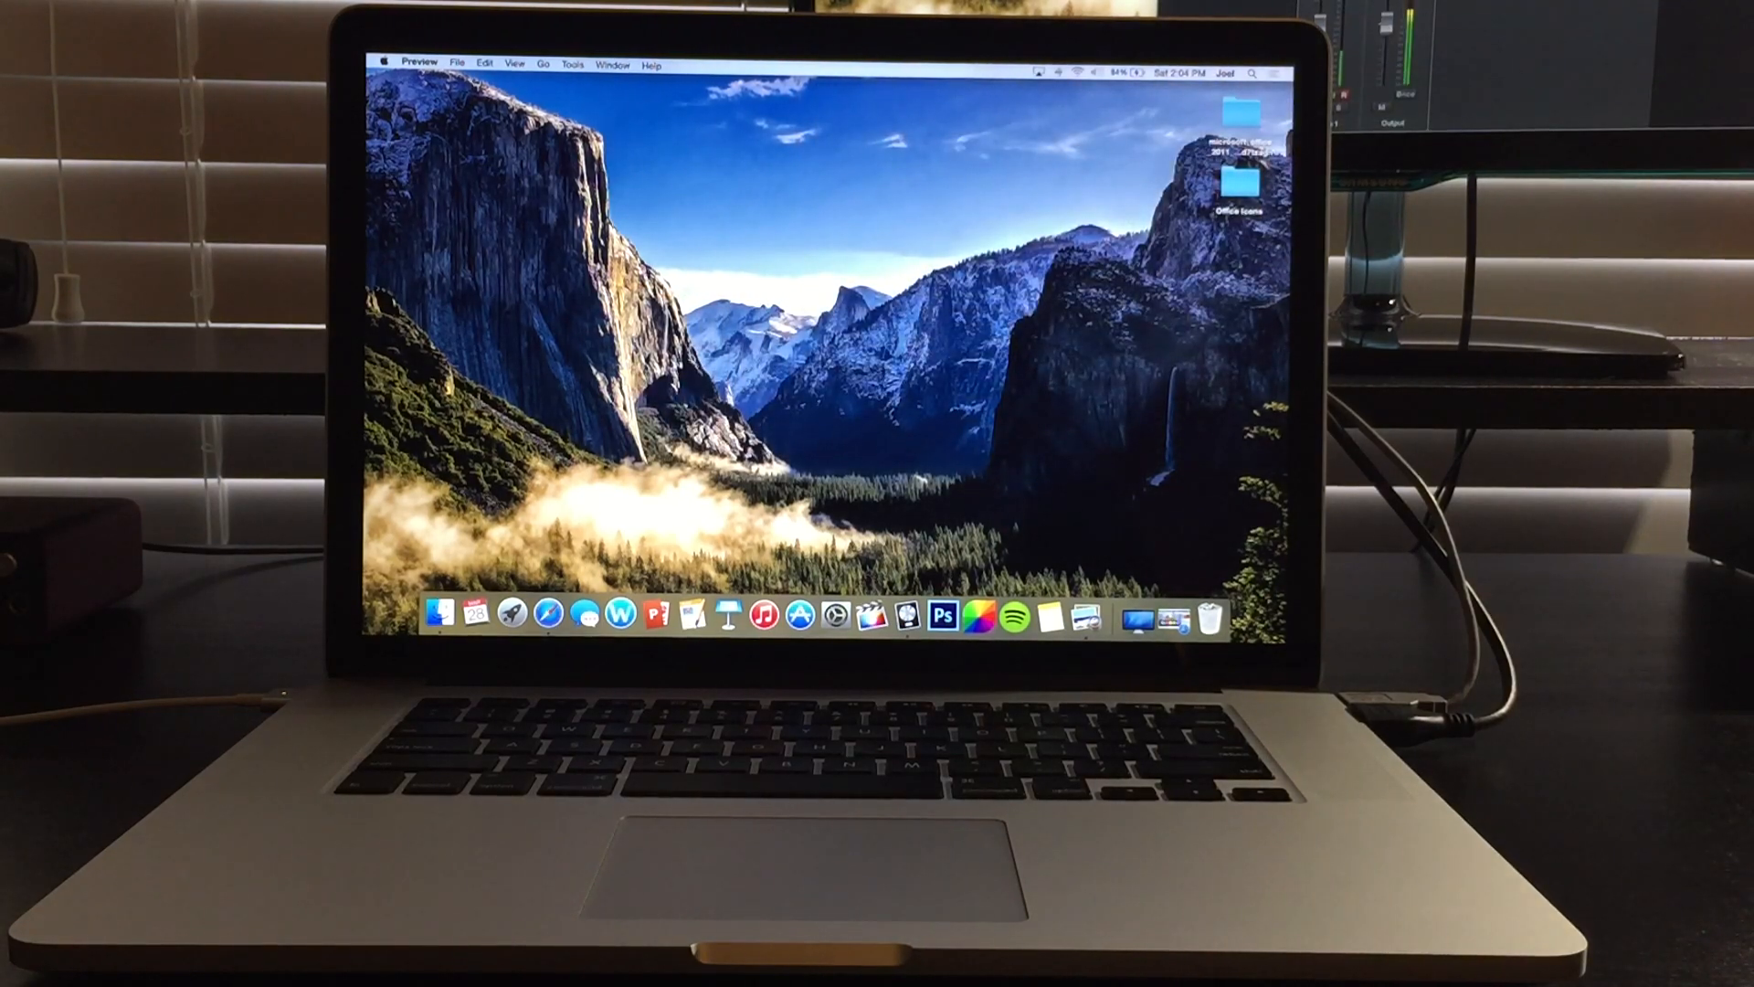
mouse_move(615, 614)
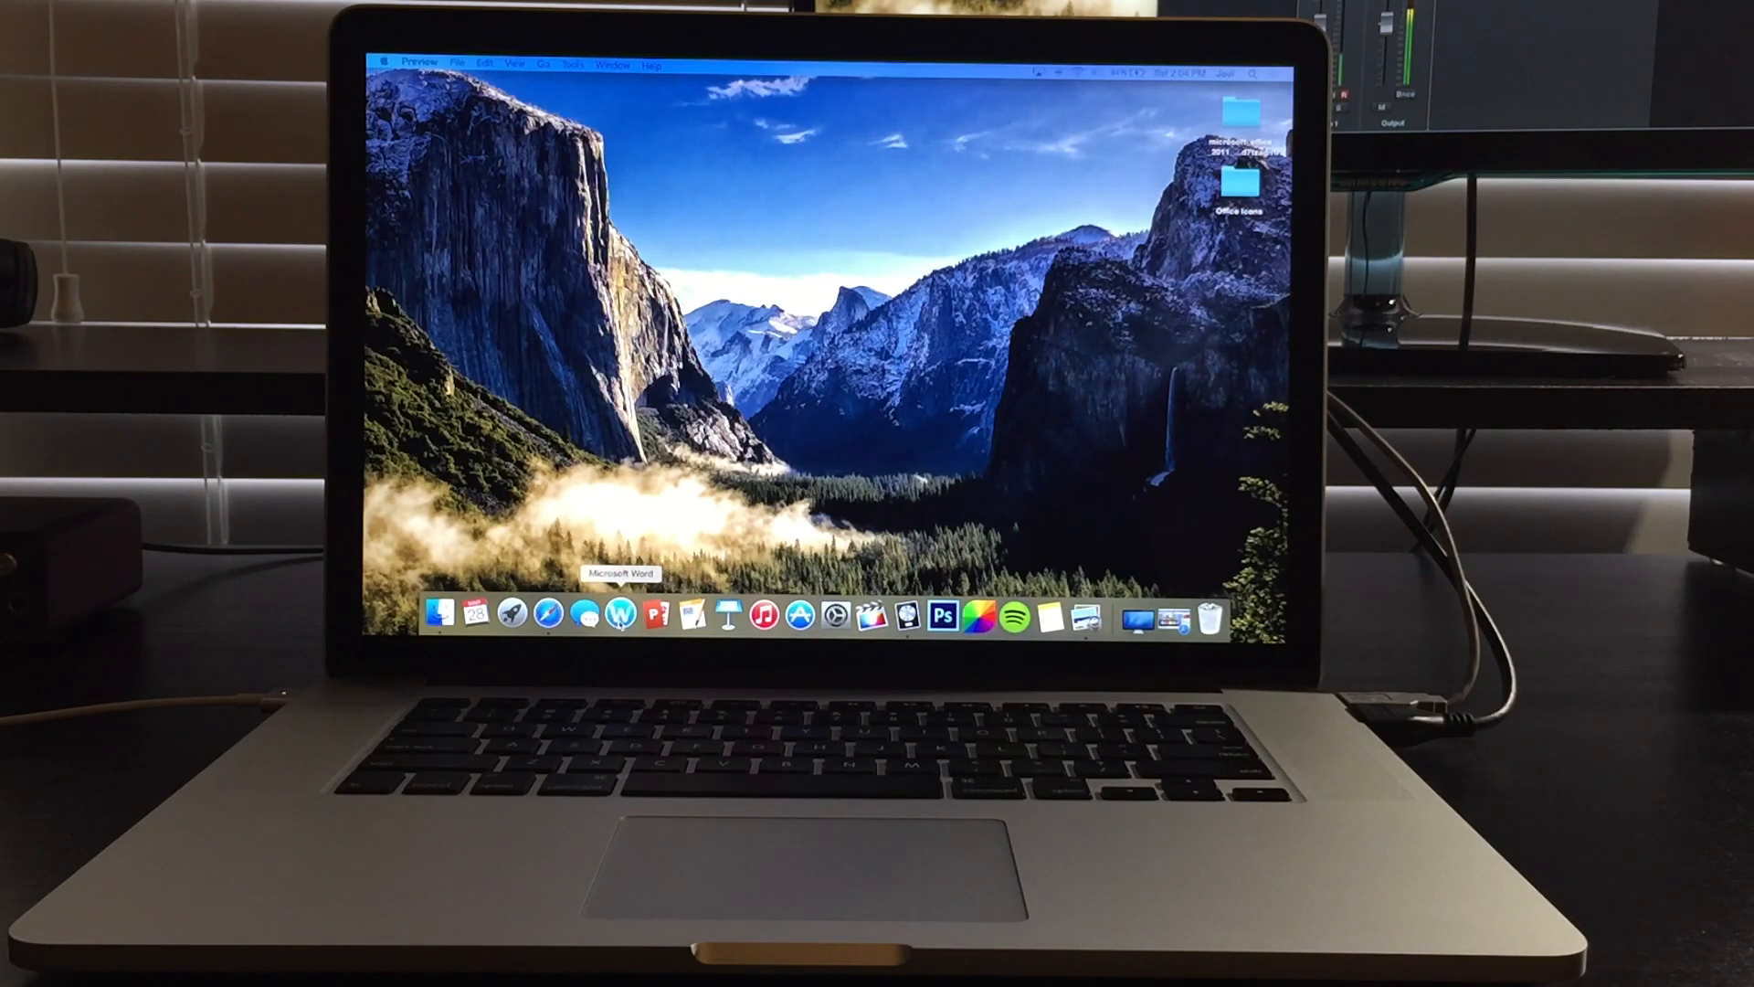
mouse_move(545, 381)
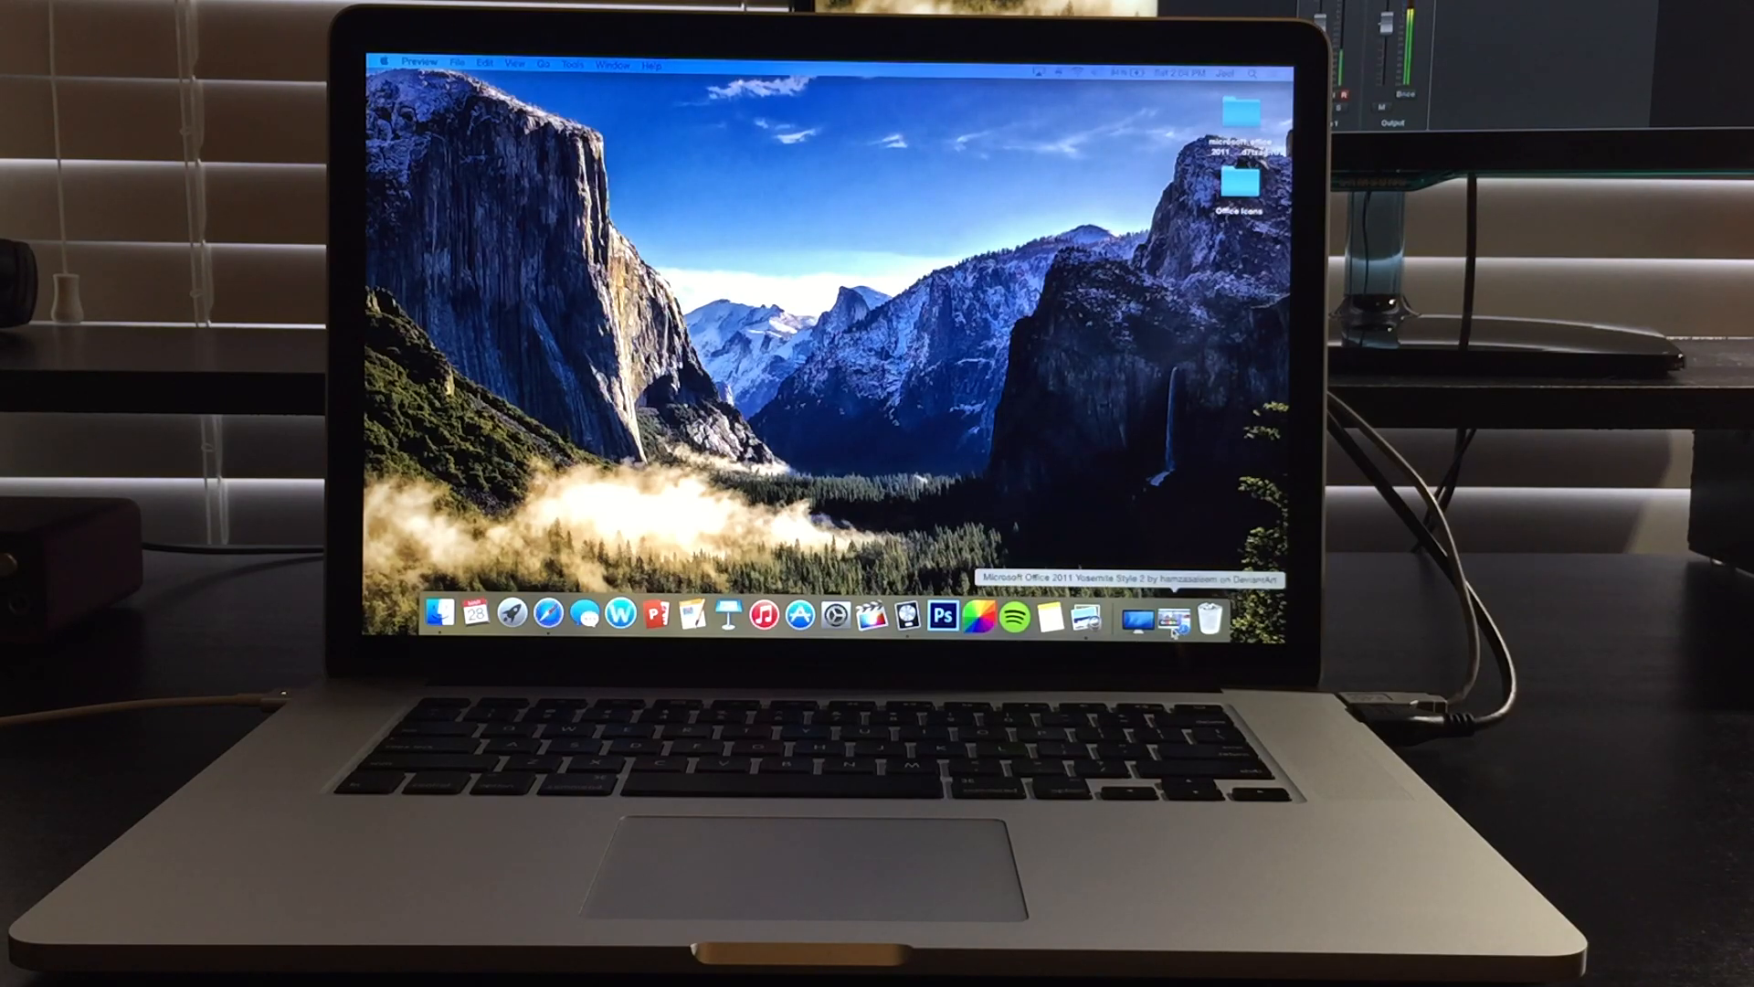
- Bring back the icons web page, then navigate Finder to Applications > Microsoft Office 2011
click(569, 614)
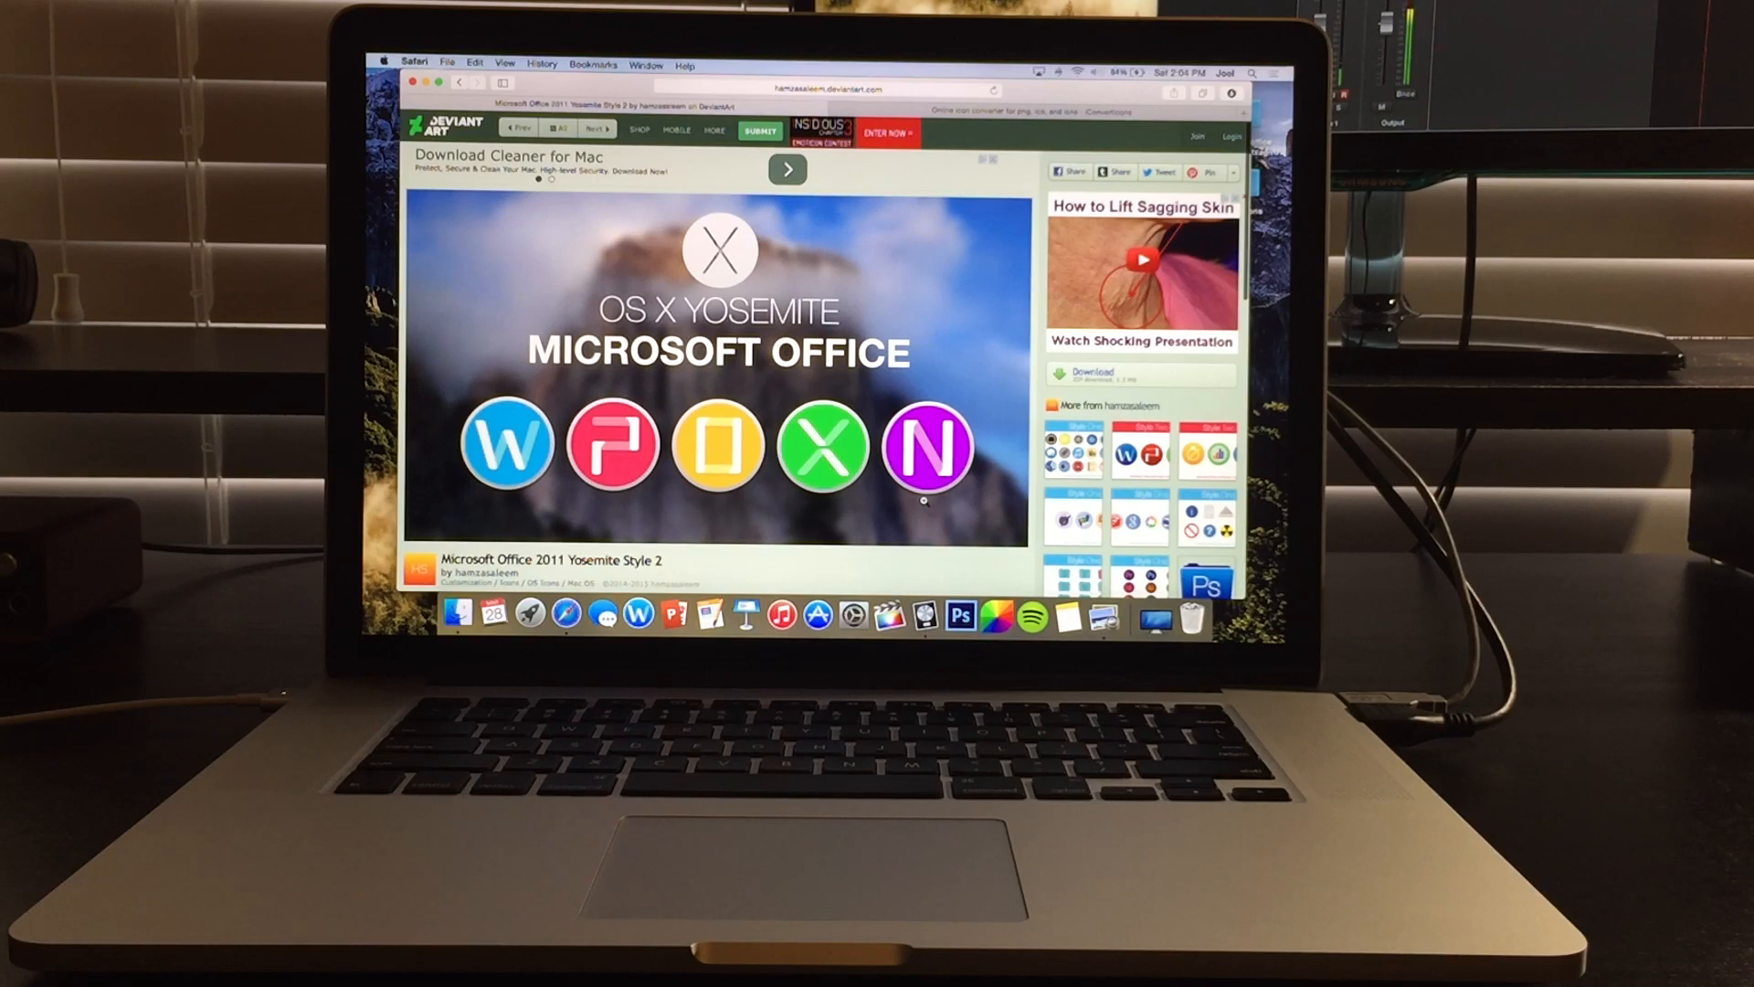
mouse_move(1018, 435)
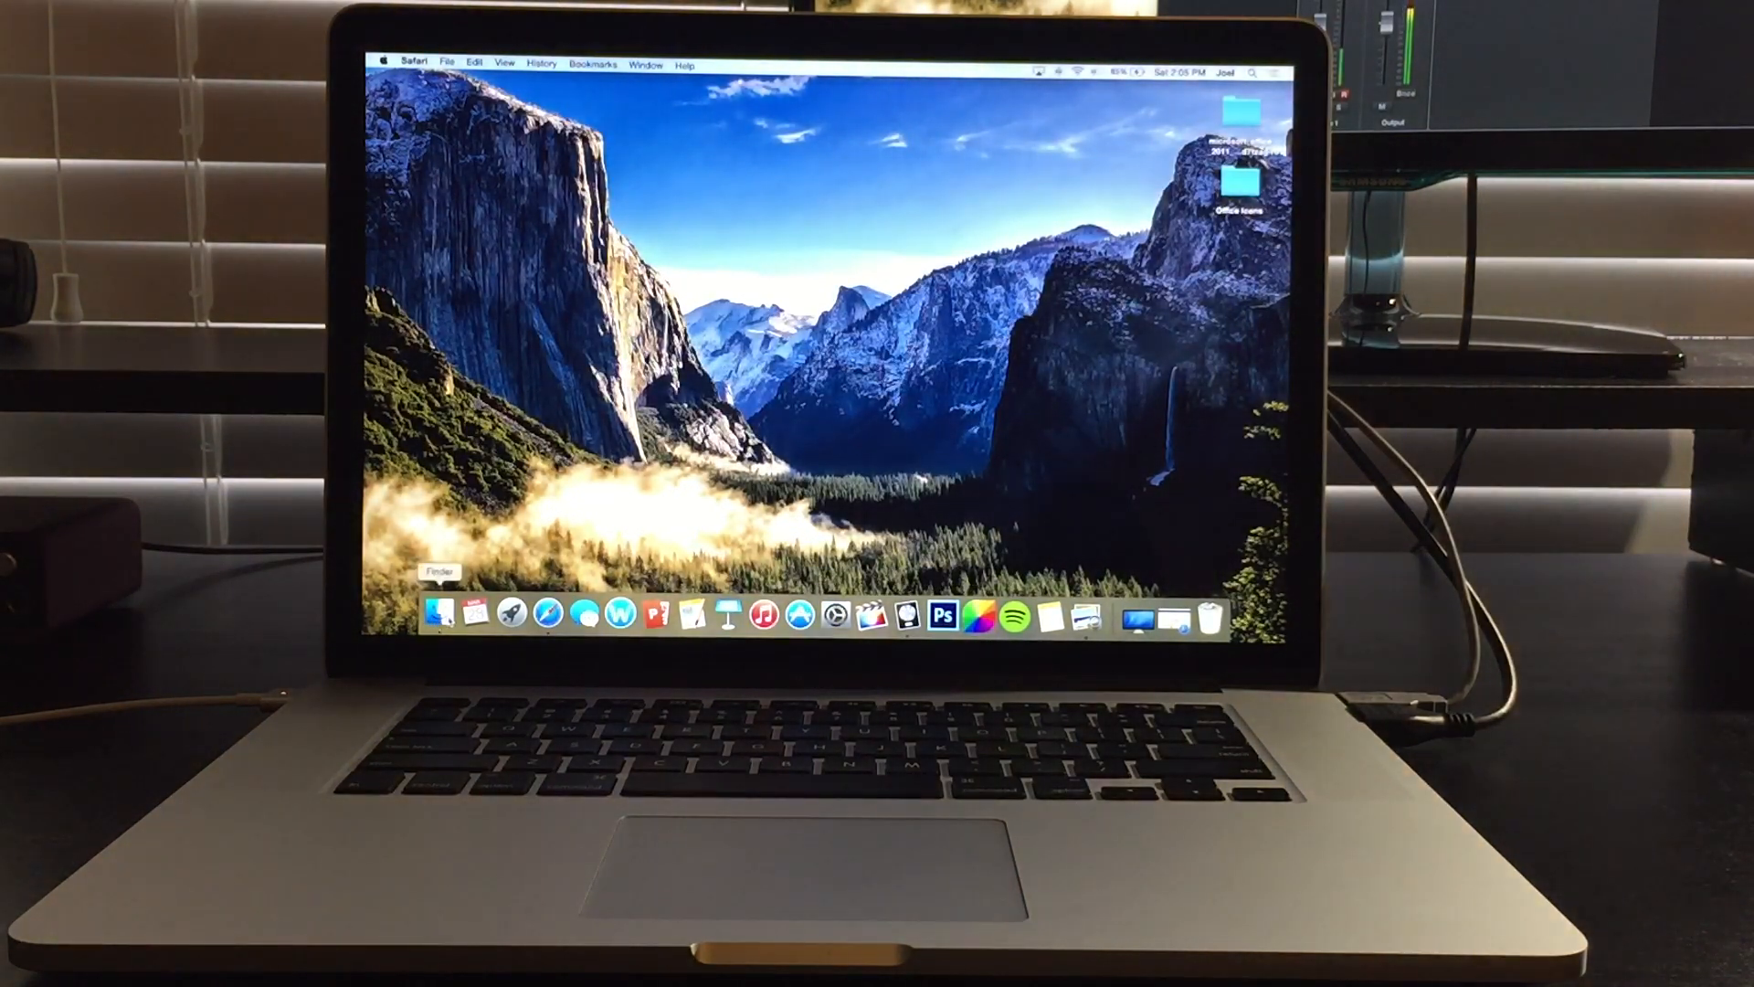
click(438, 614)
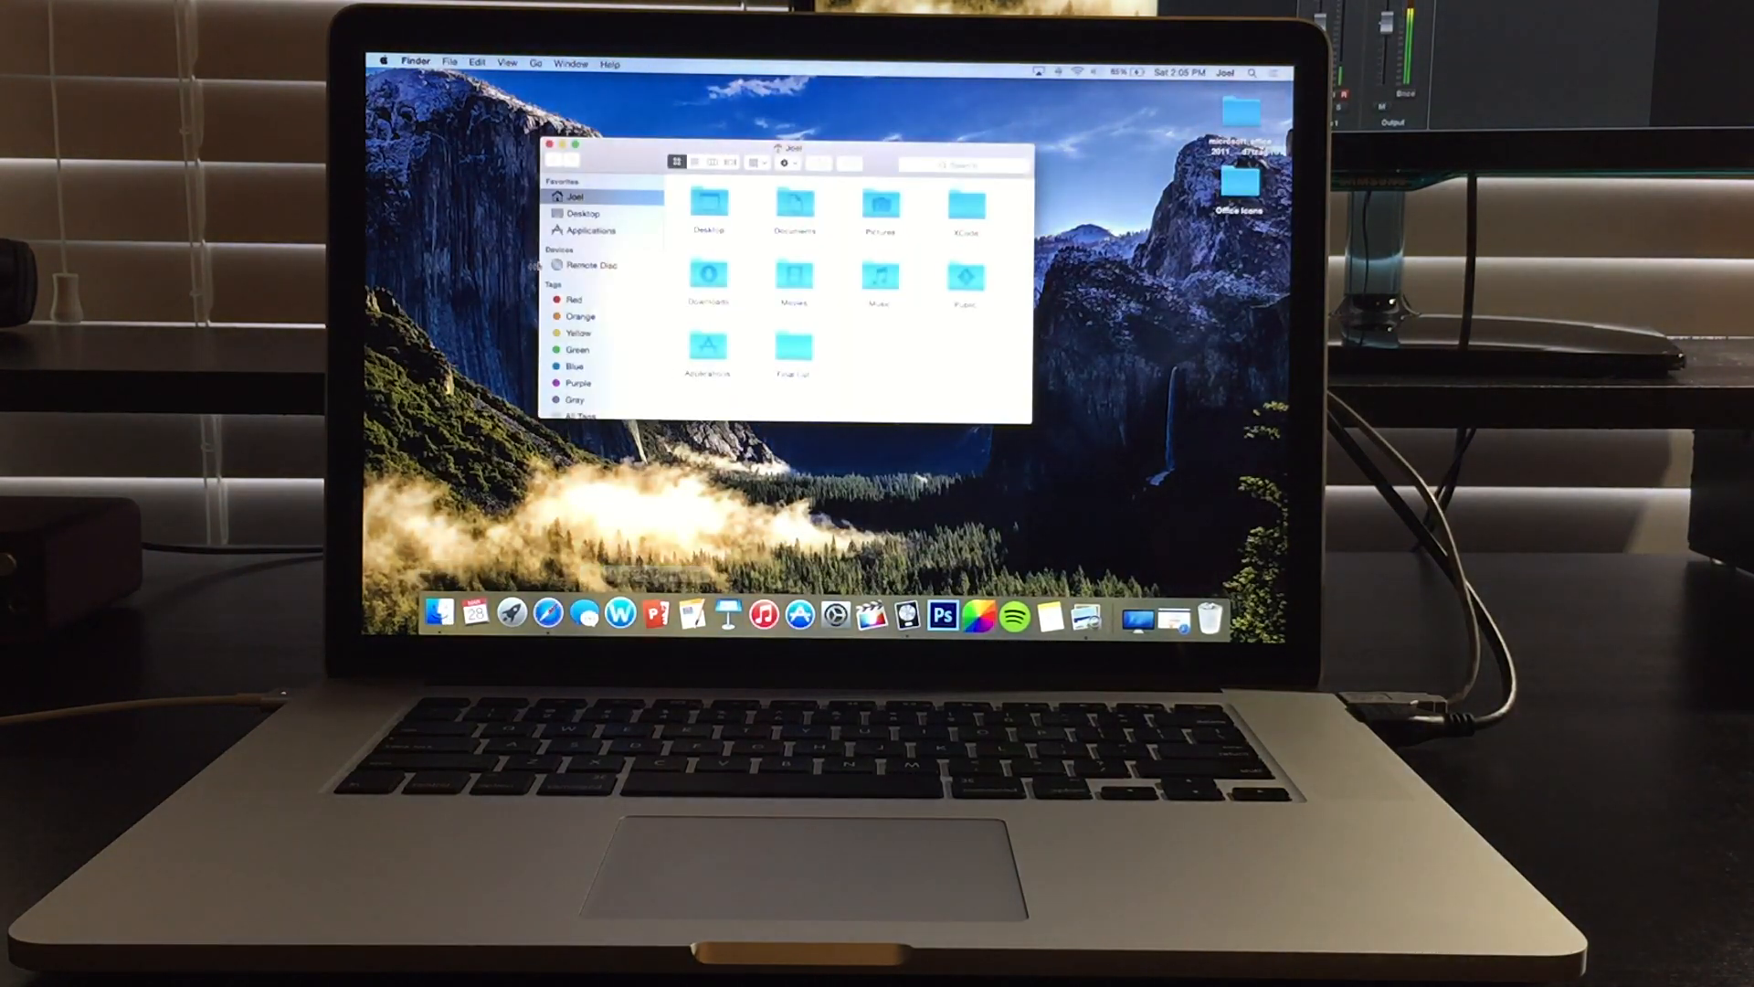
click(590, 230)
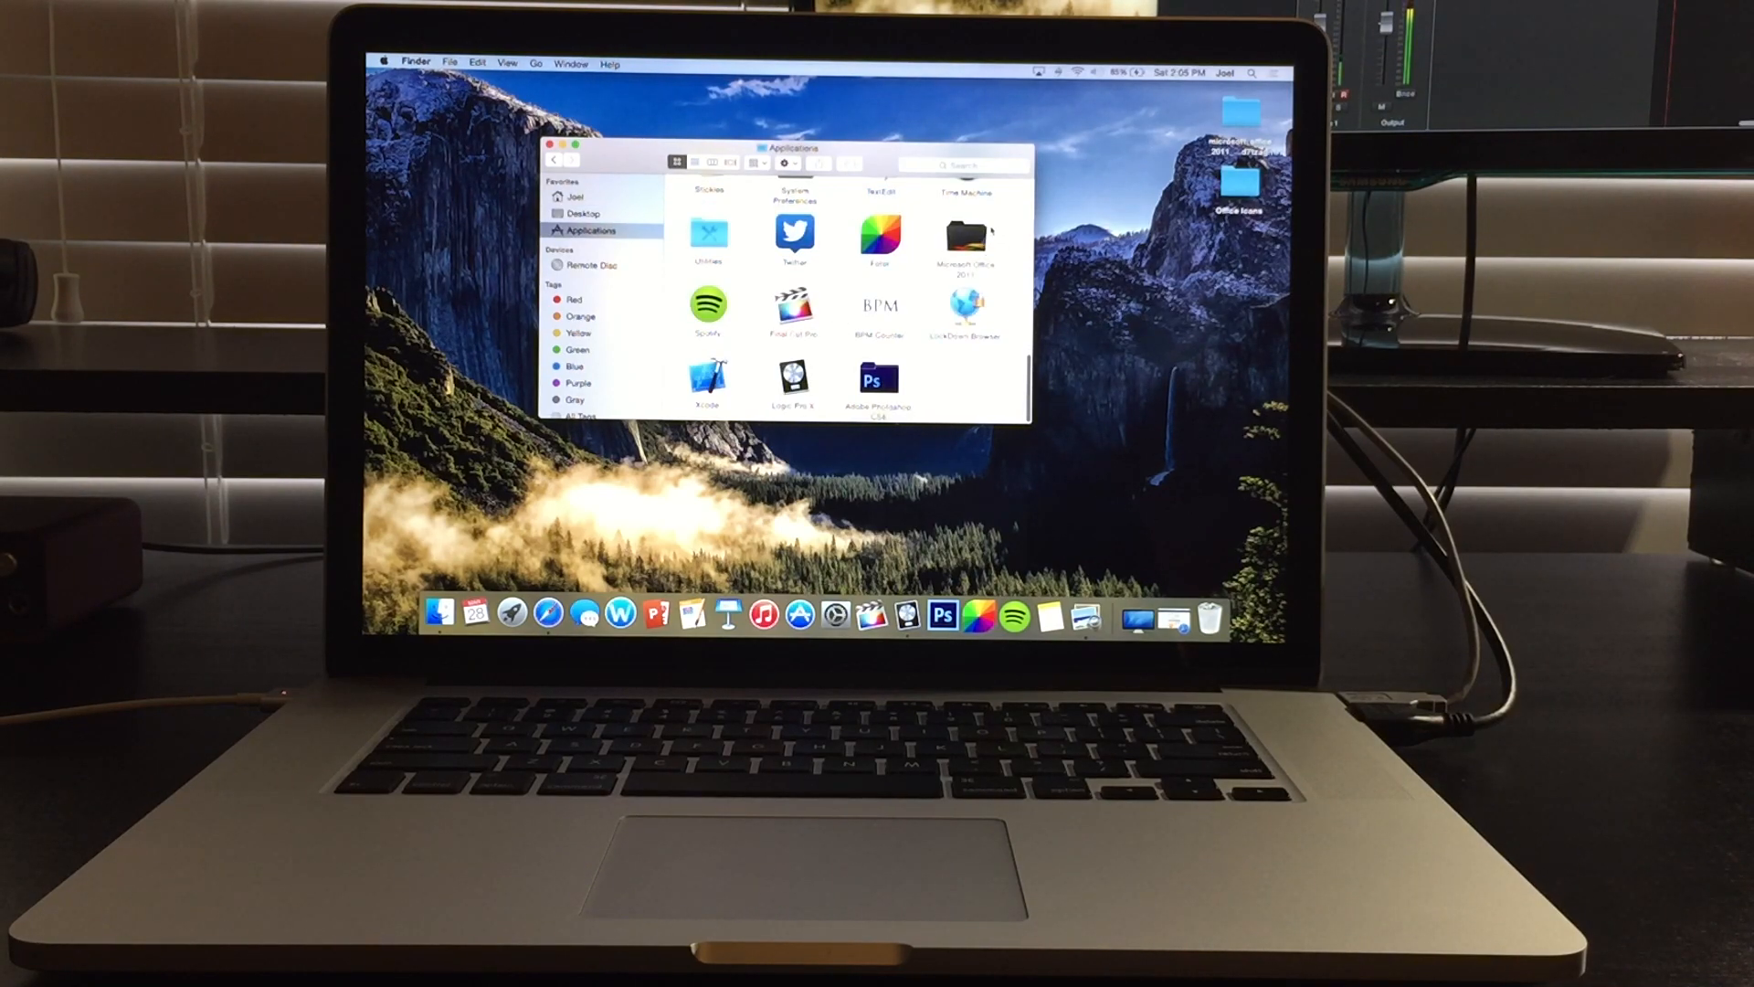
double_click(964, 238)
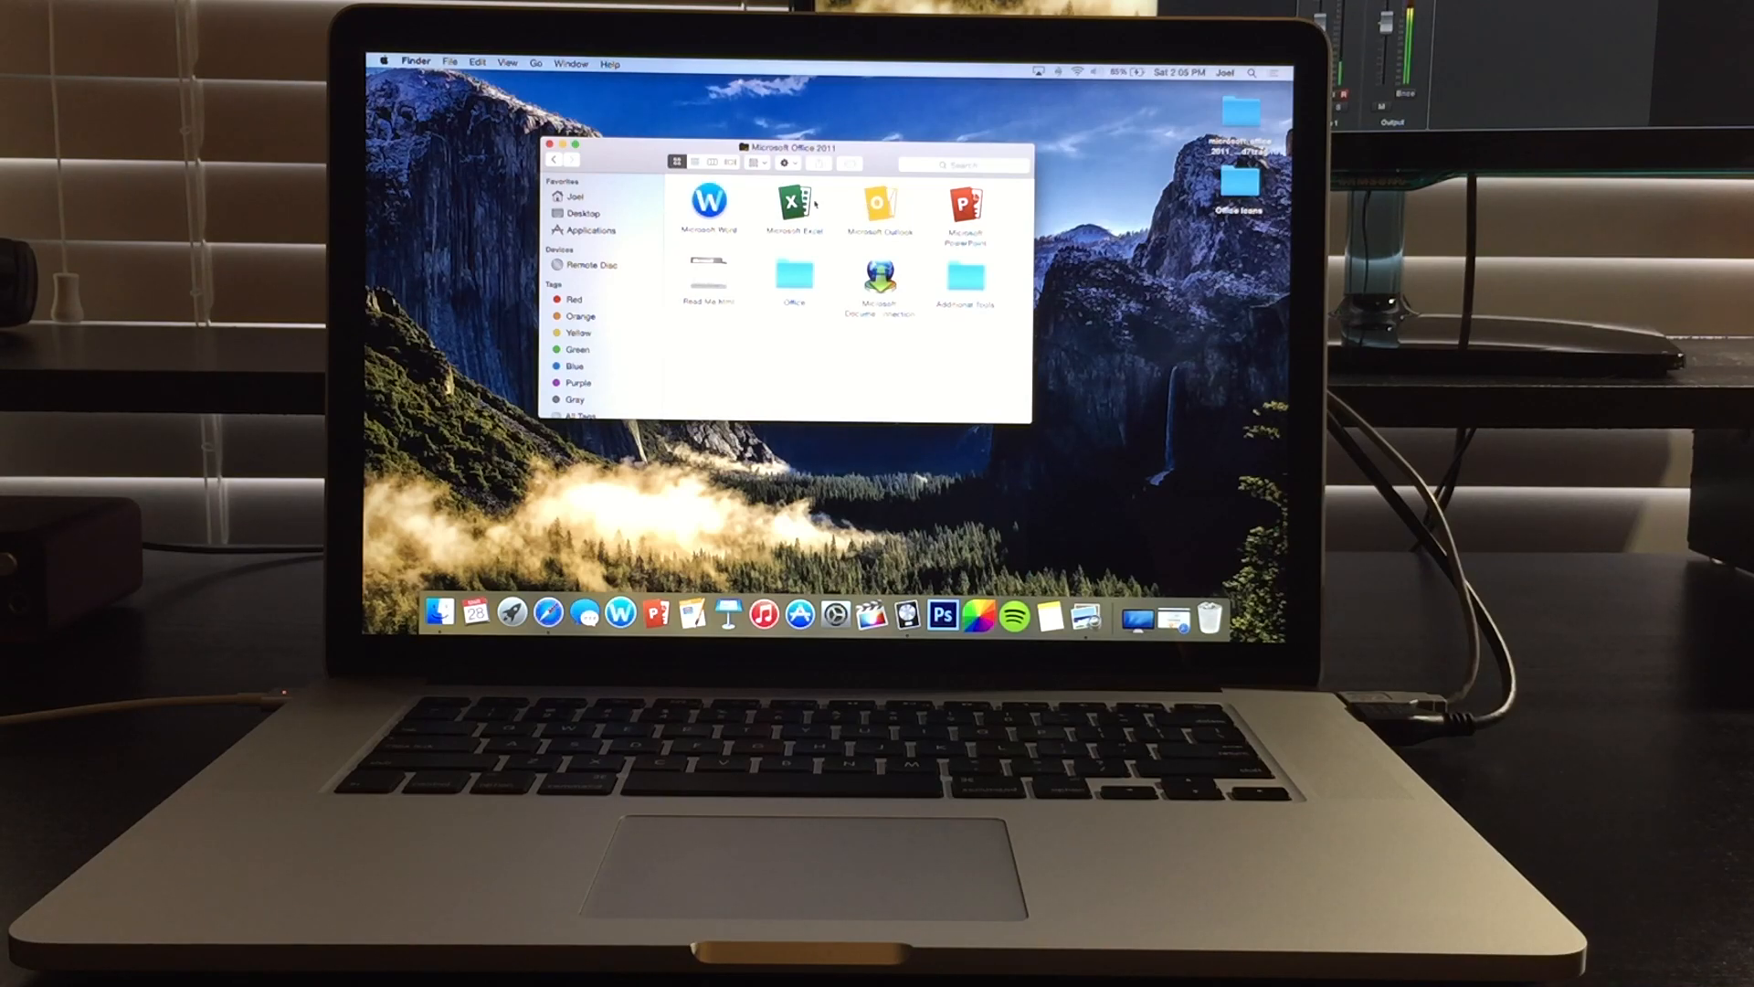
- Via Get Info, give Microsoft PowerPoint the round red icon from the Office Icons folder
right_click(965, 206)
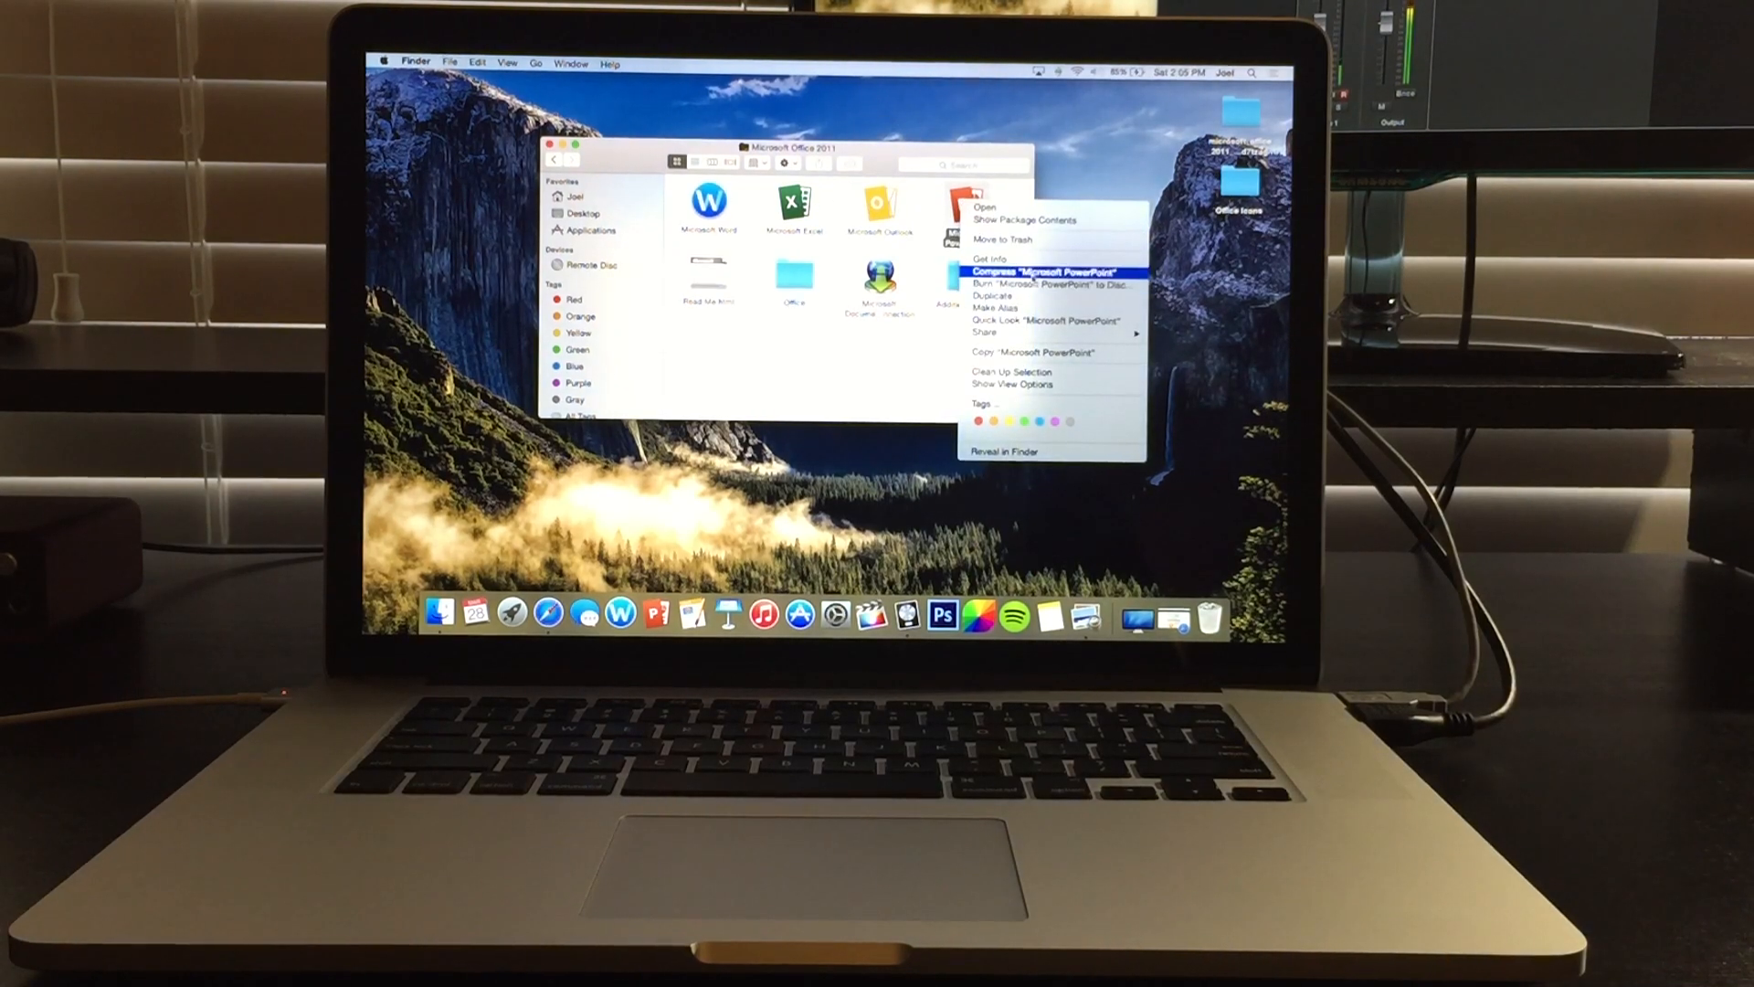
mouse_move(989, 257)
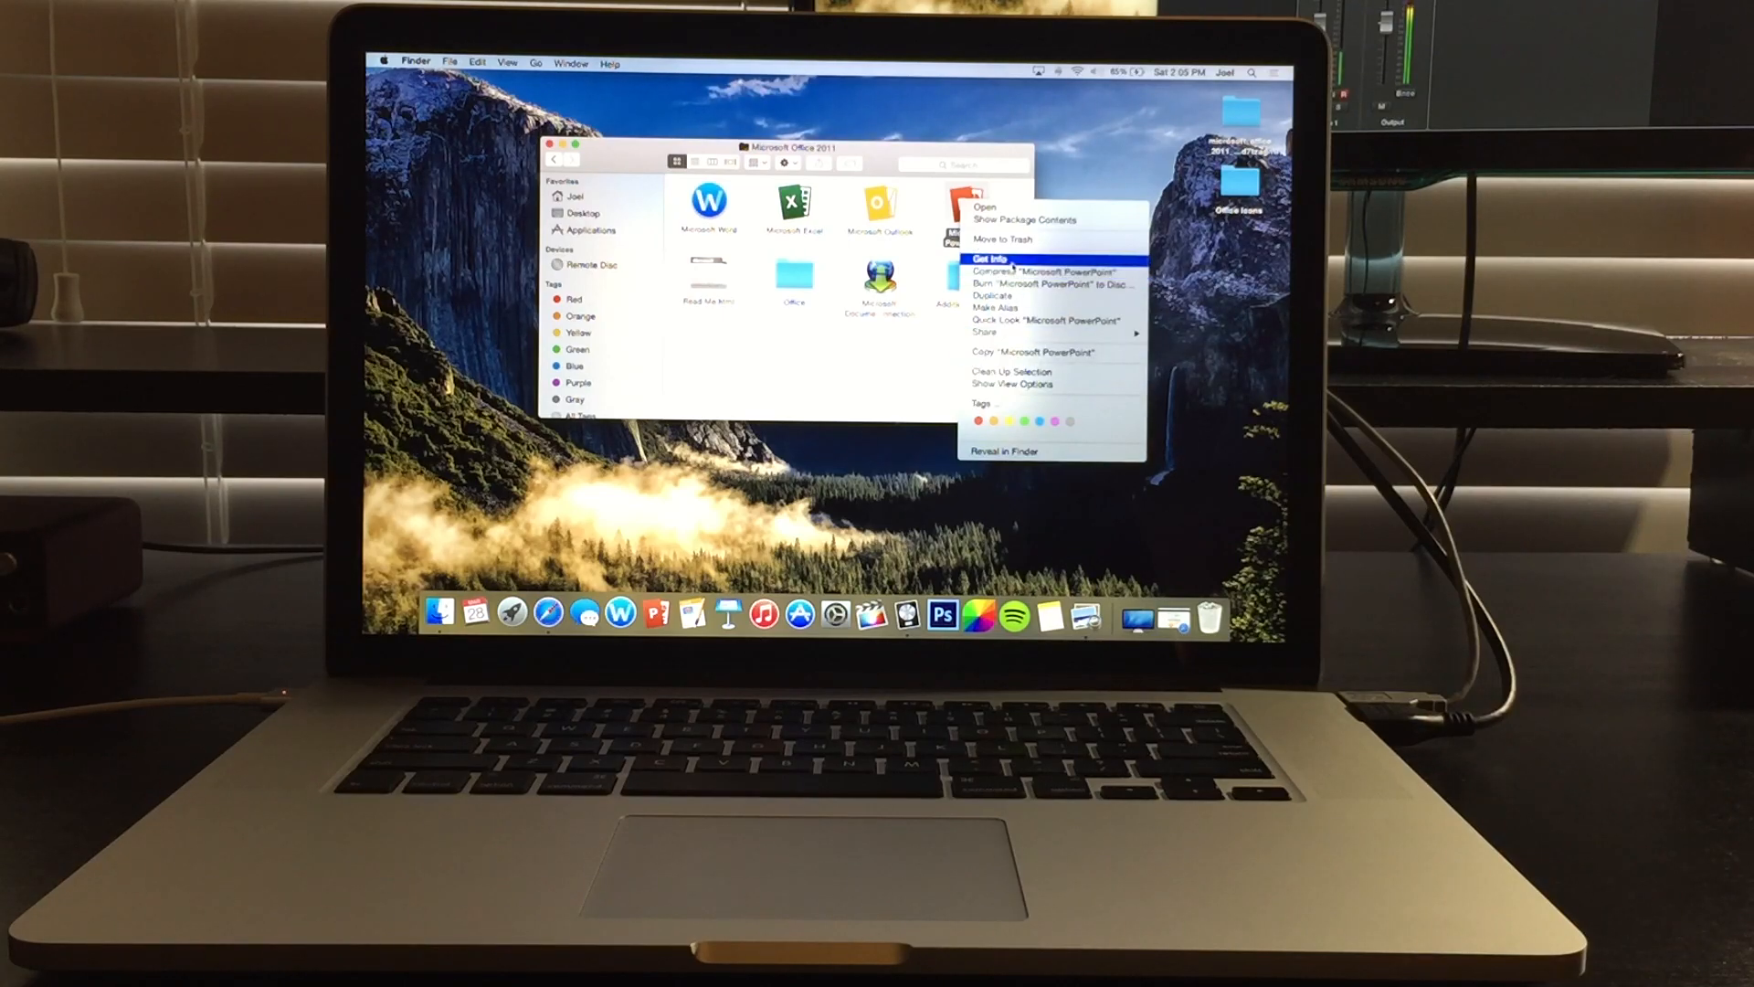
click(989, 260)
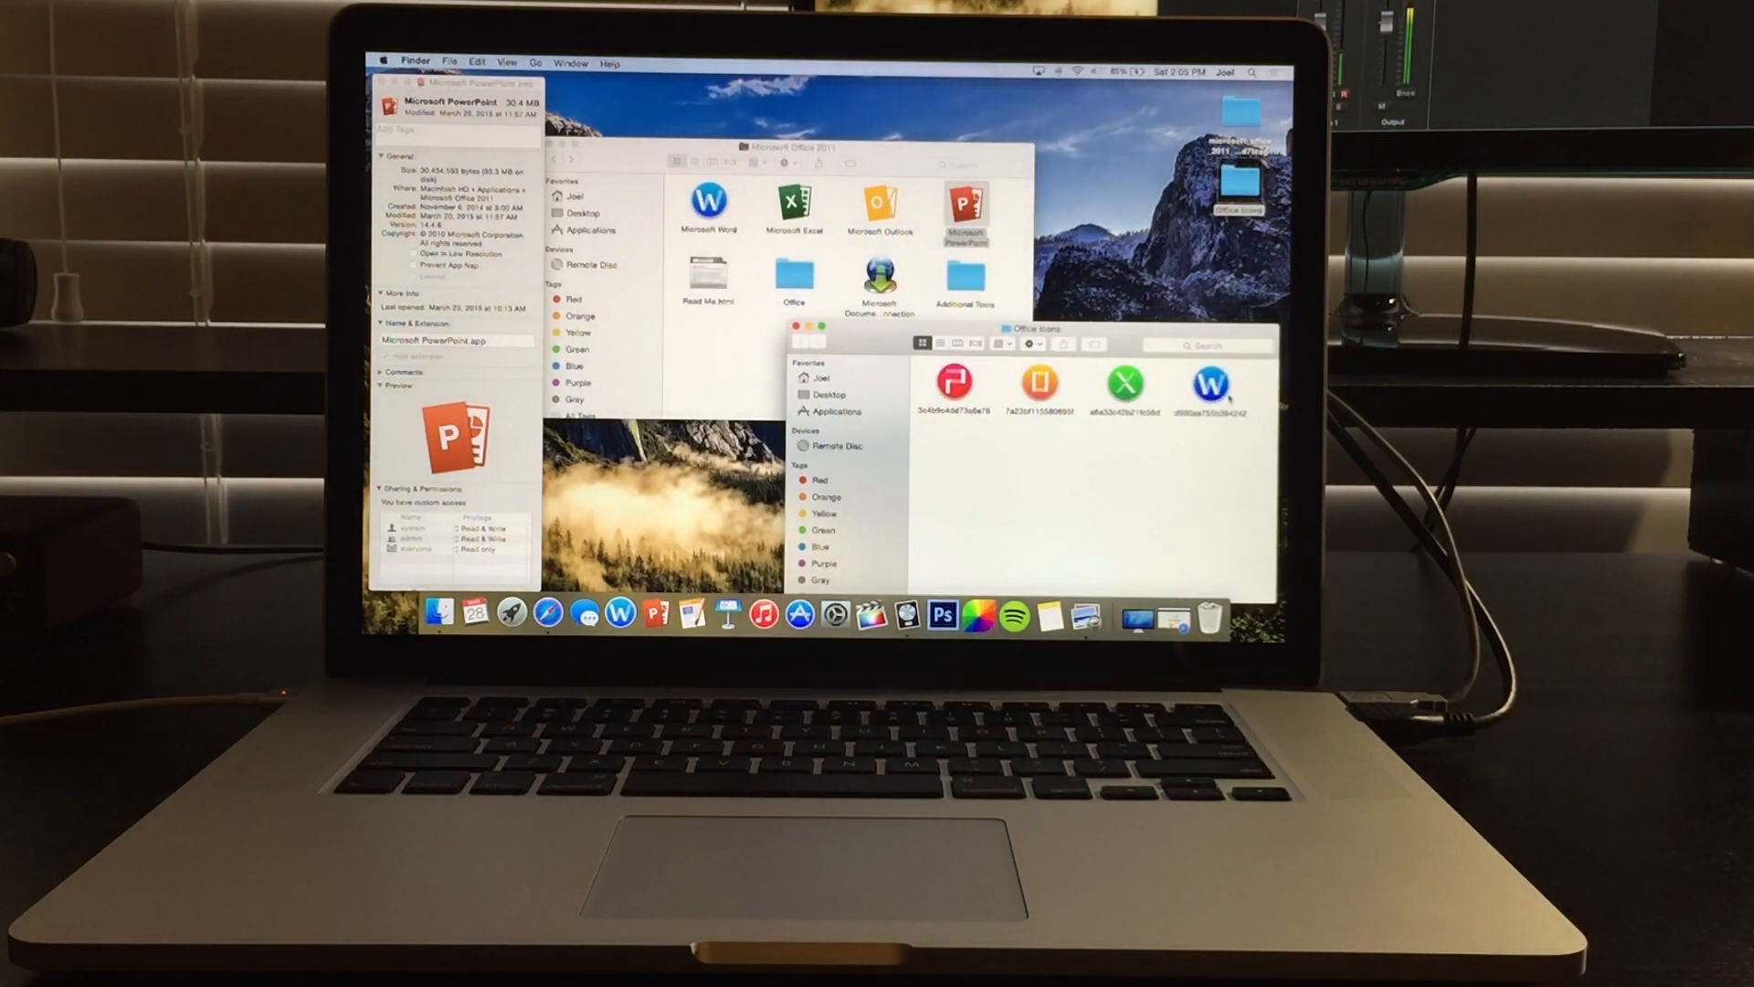
click(953, 381)
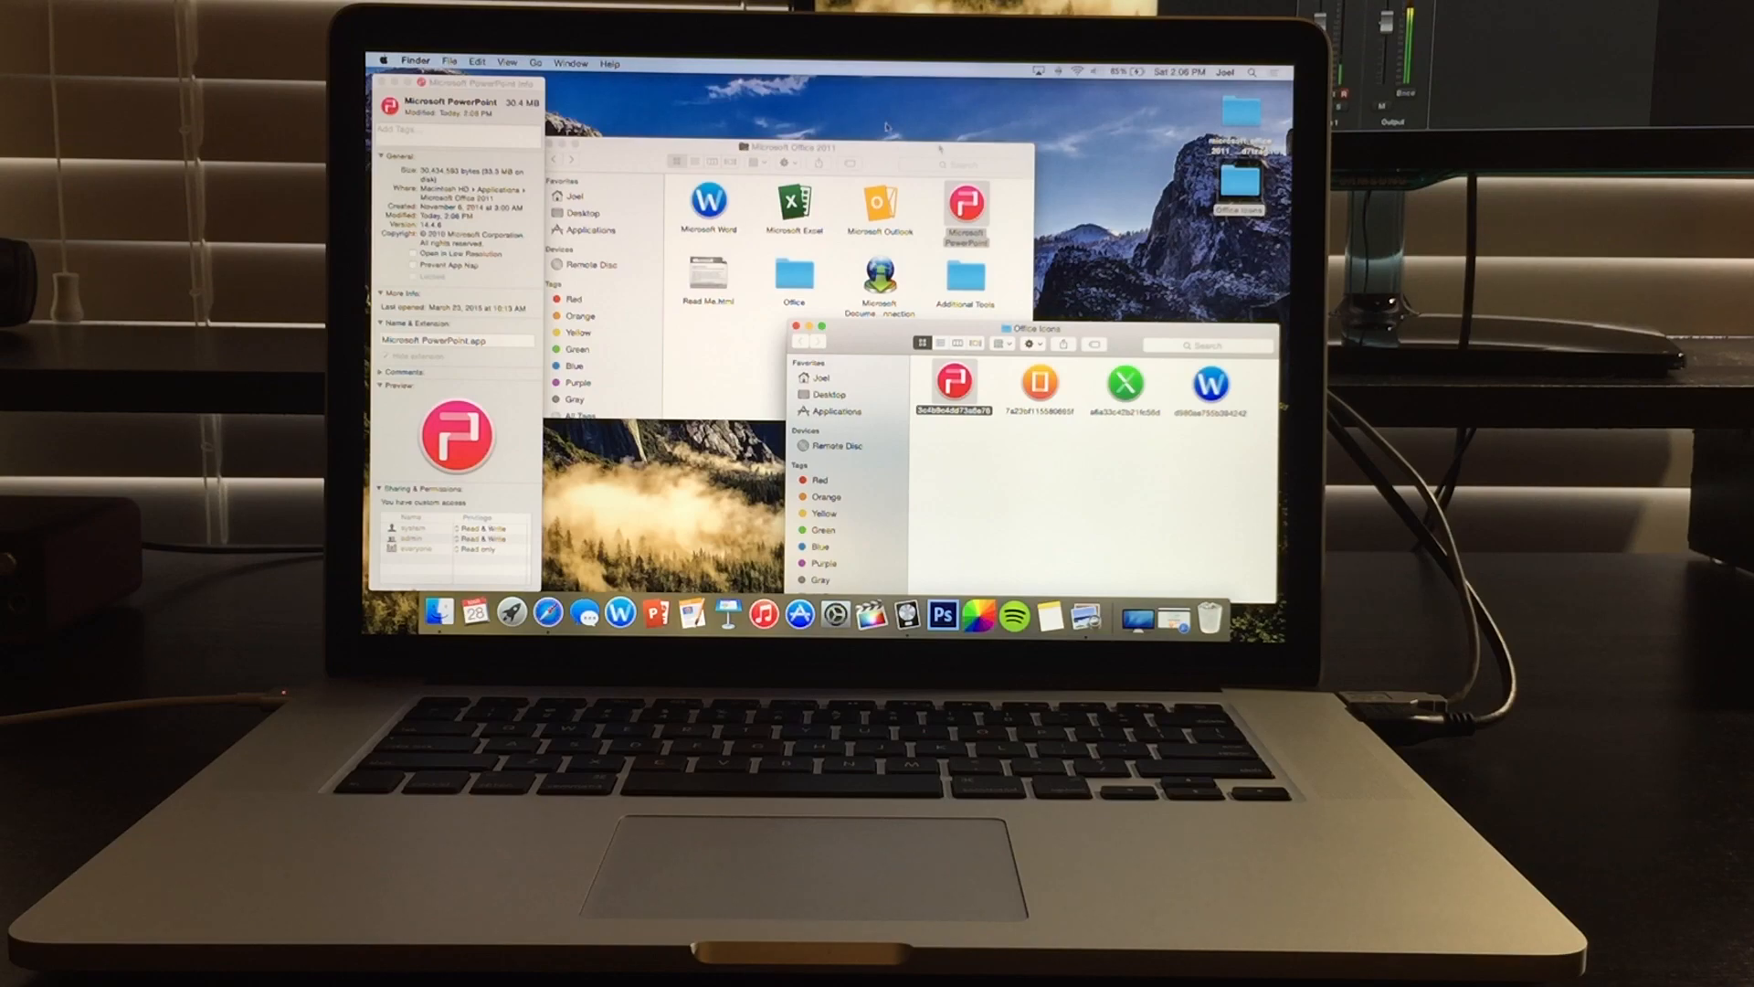
click(385, 84)
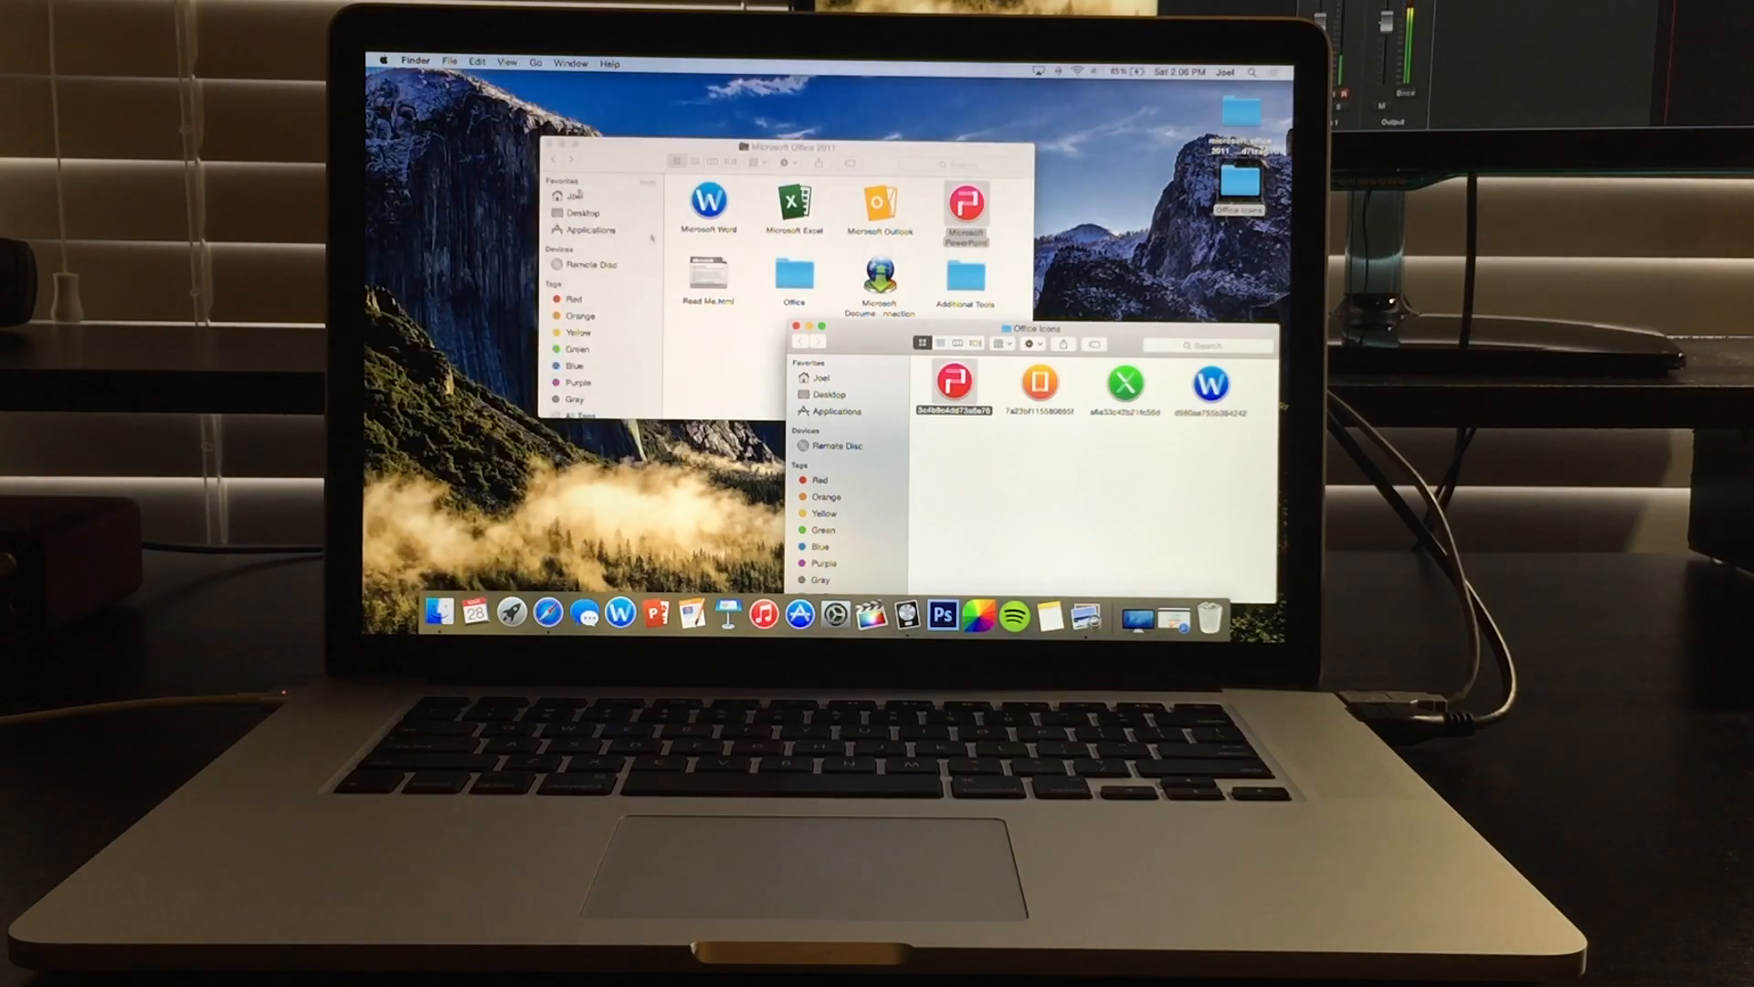
mouse_move(587, 612)
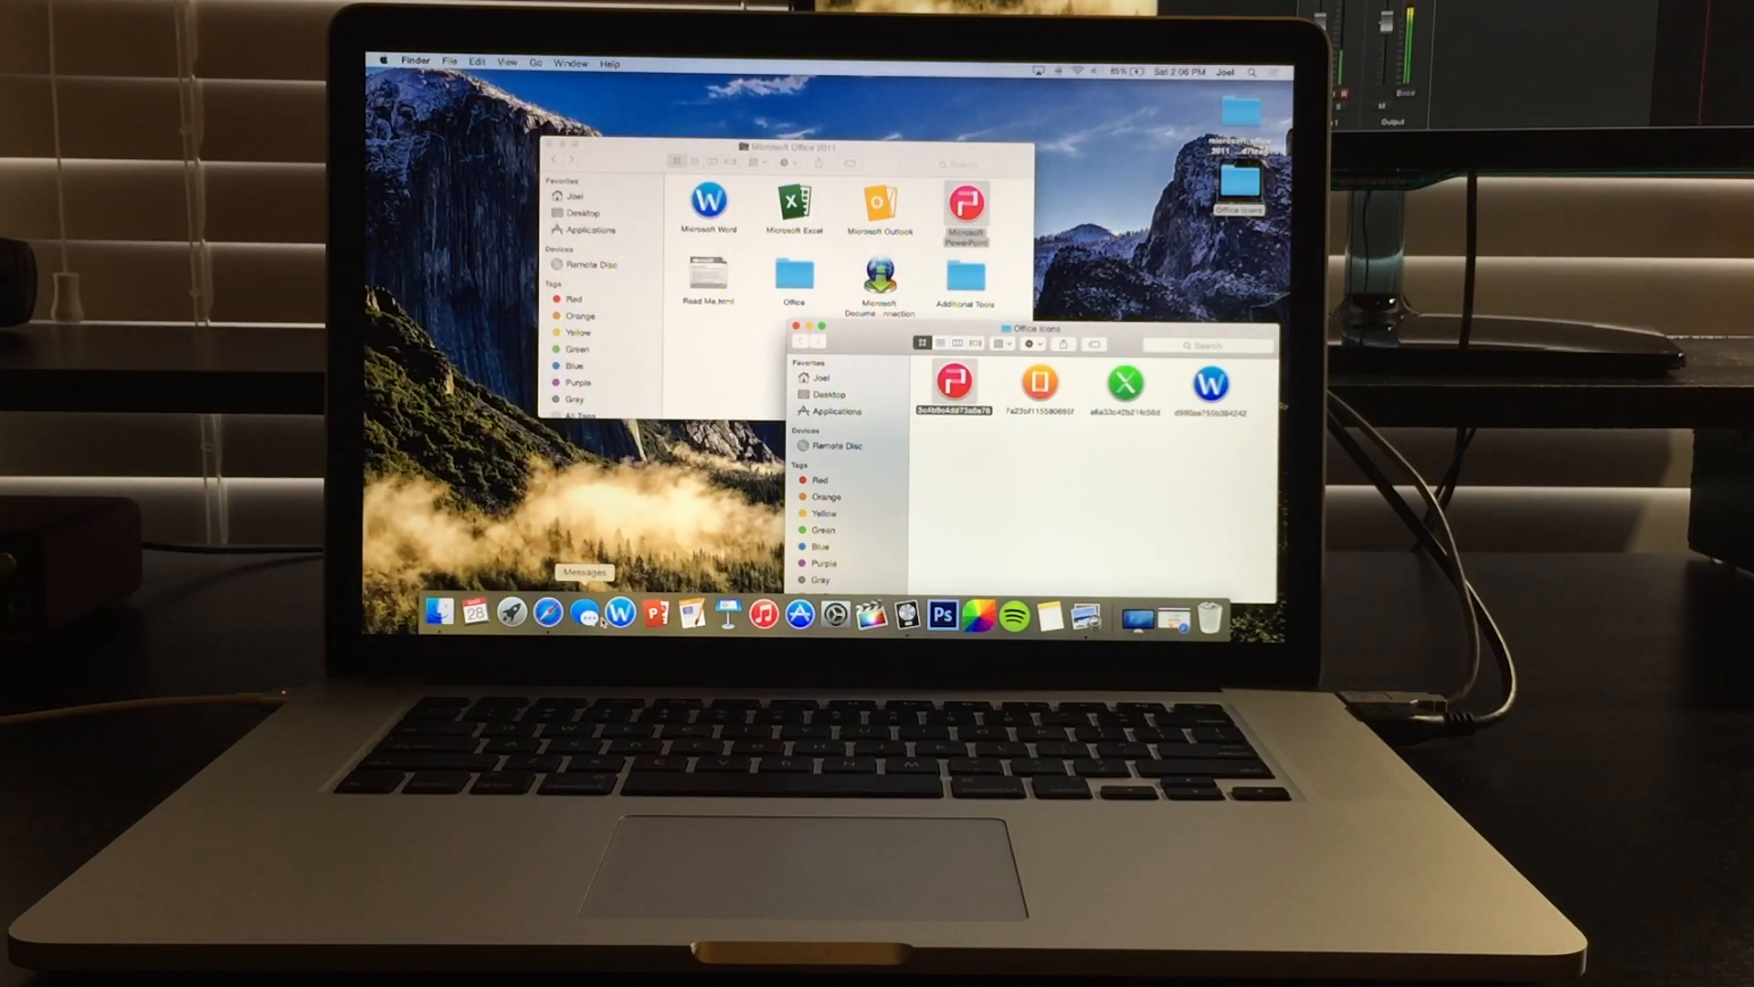
mouse_move(656, 610)
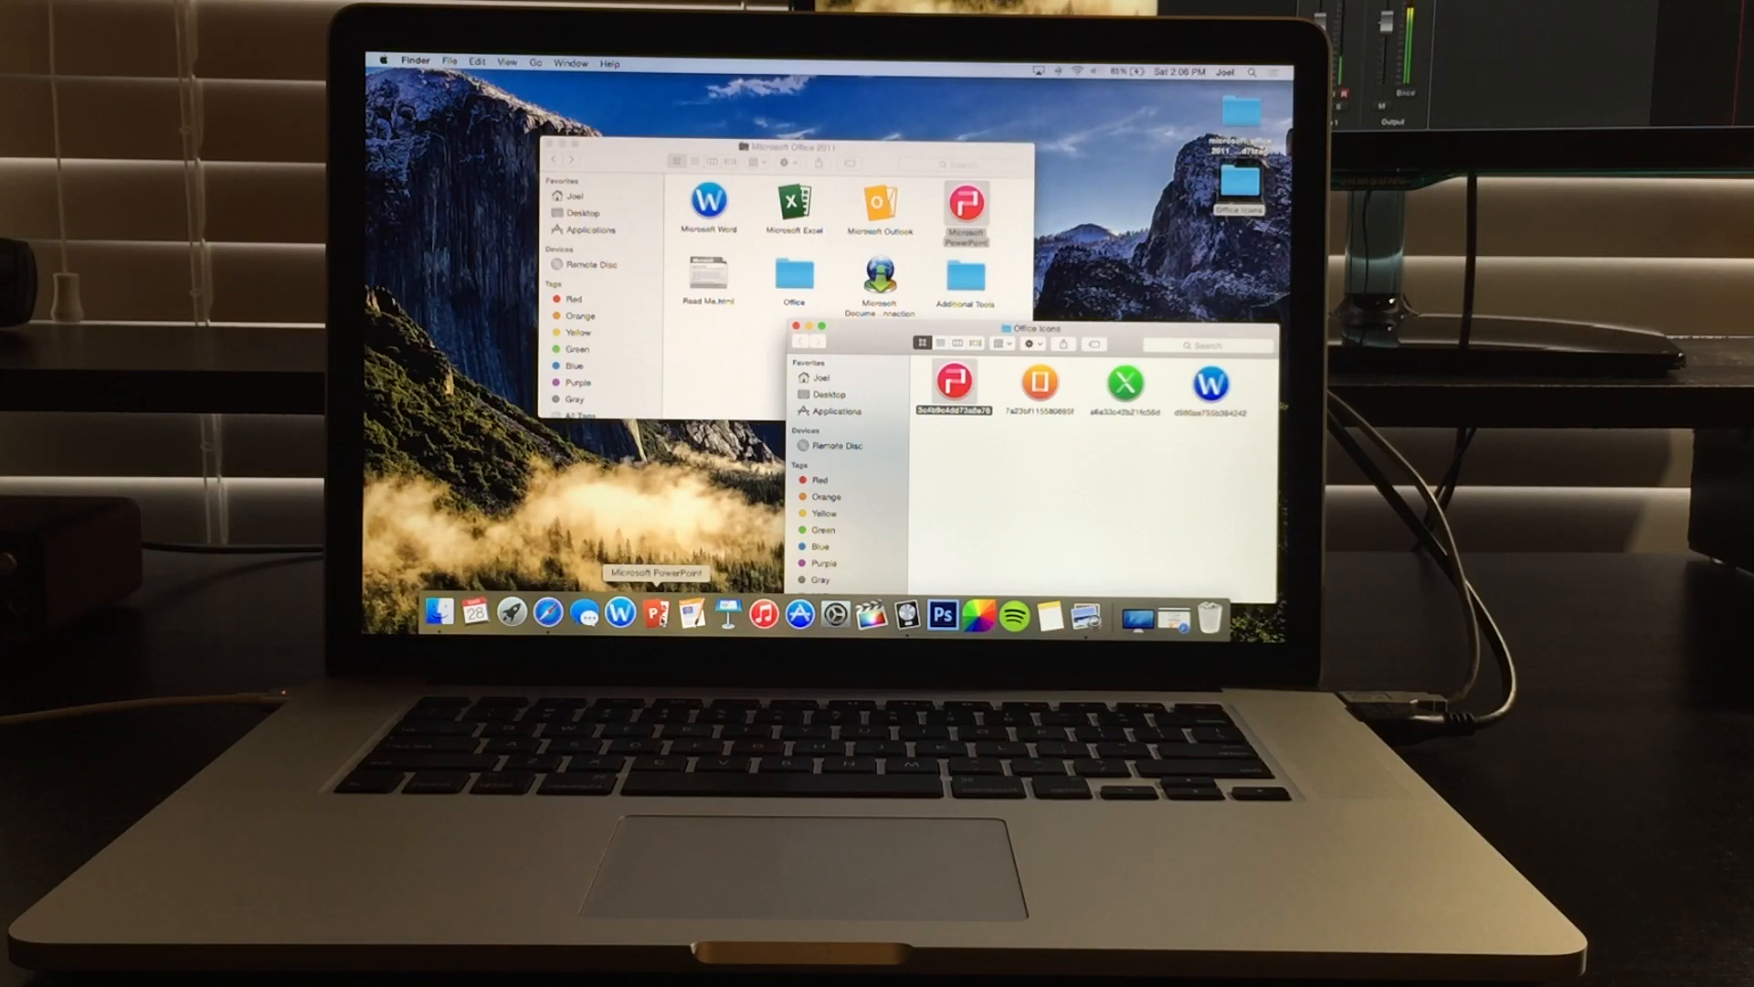
right_click(656, 614)
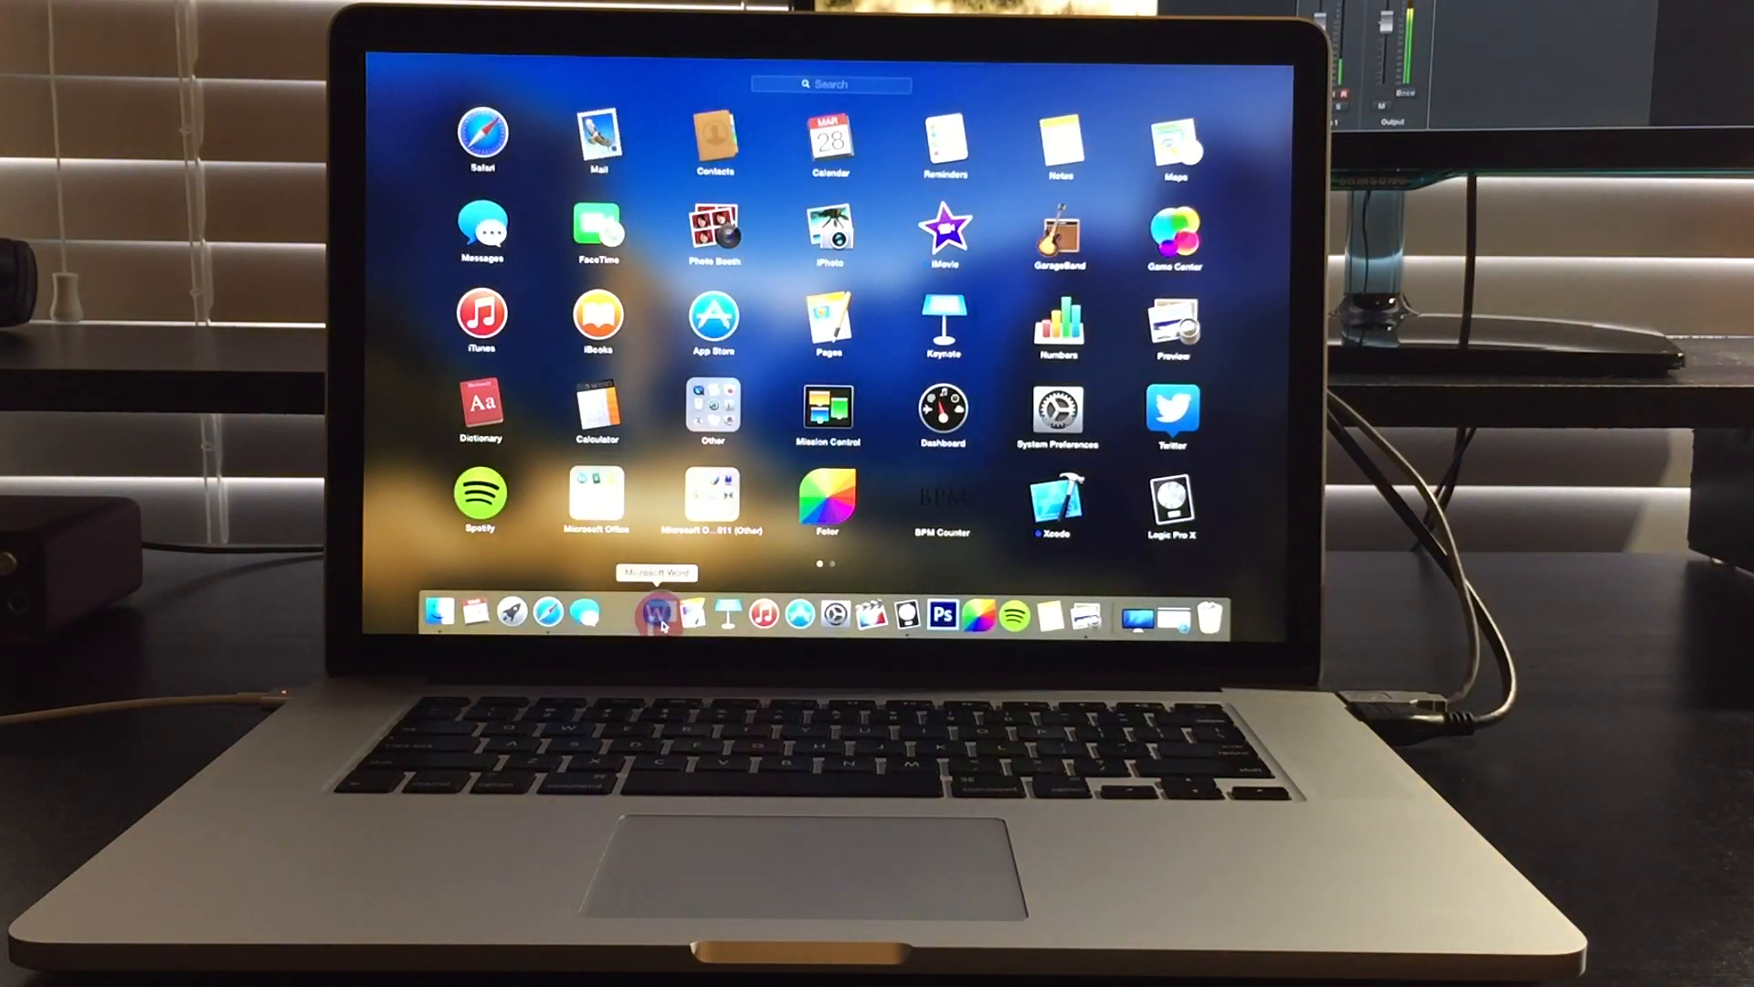
mouse_move(654, 612)
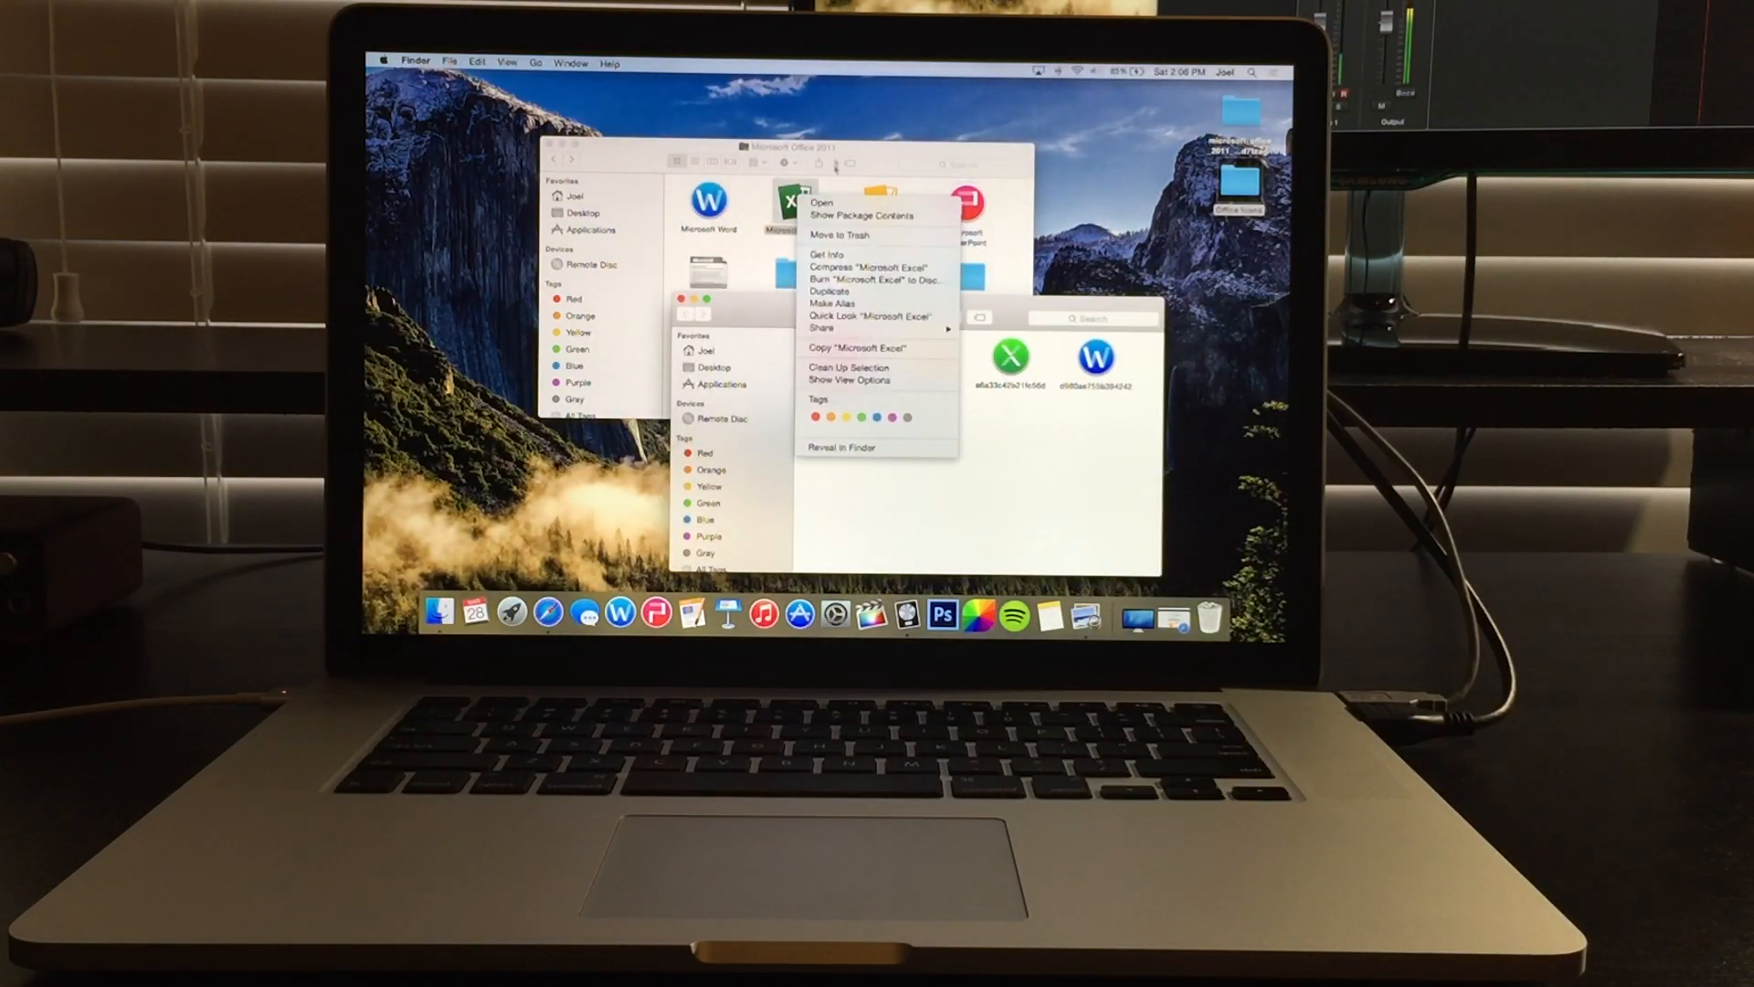
- Give Microsoft Excel its round icon via Get Info, then view the Office apps in Launchpad
click(826, 254)
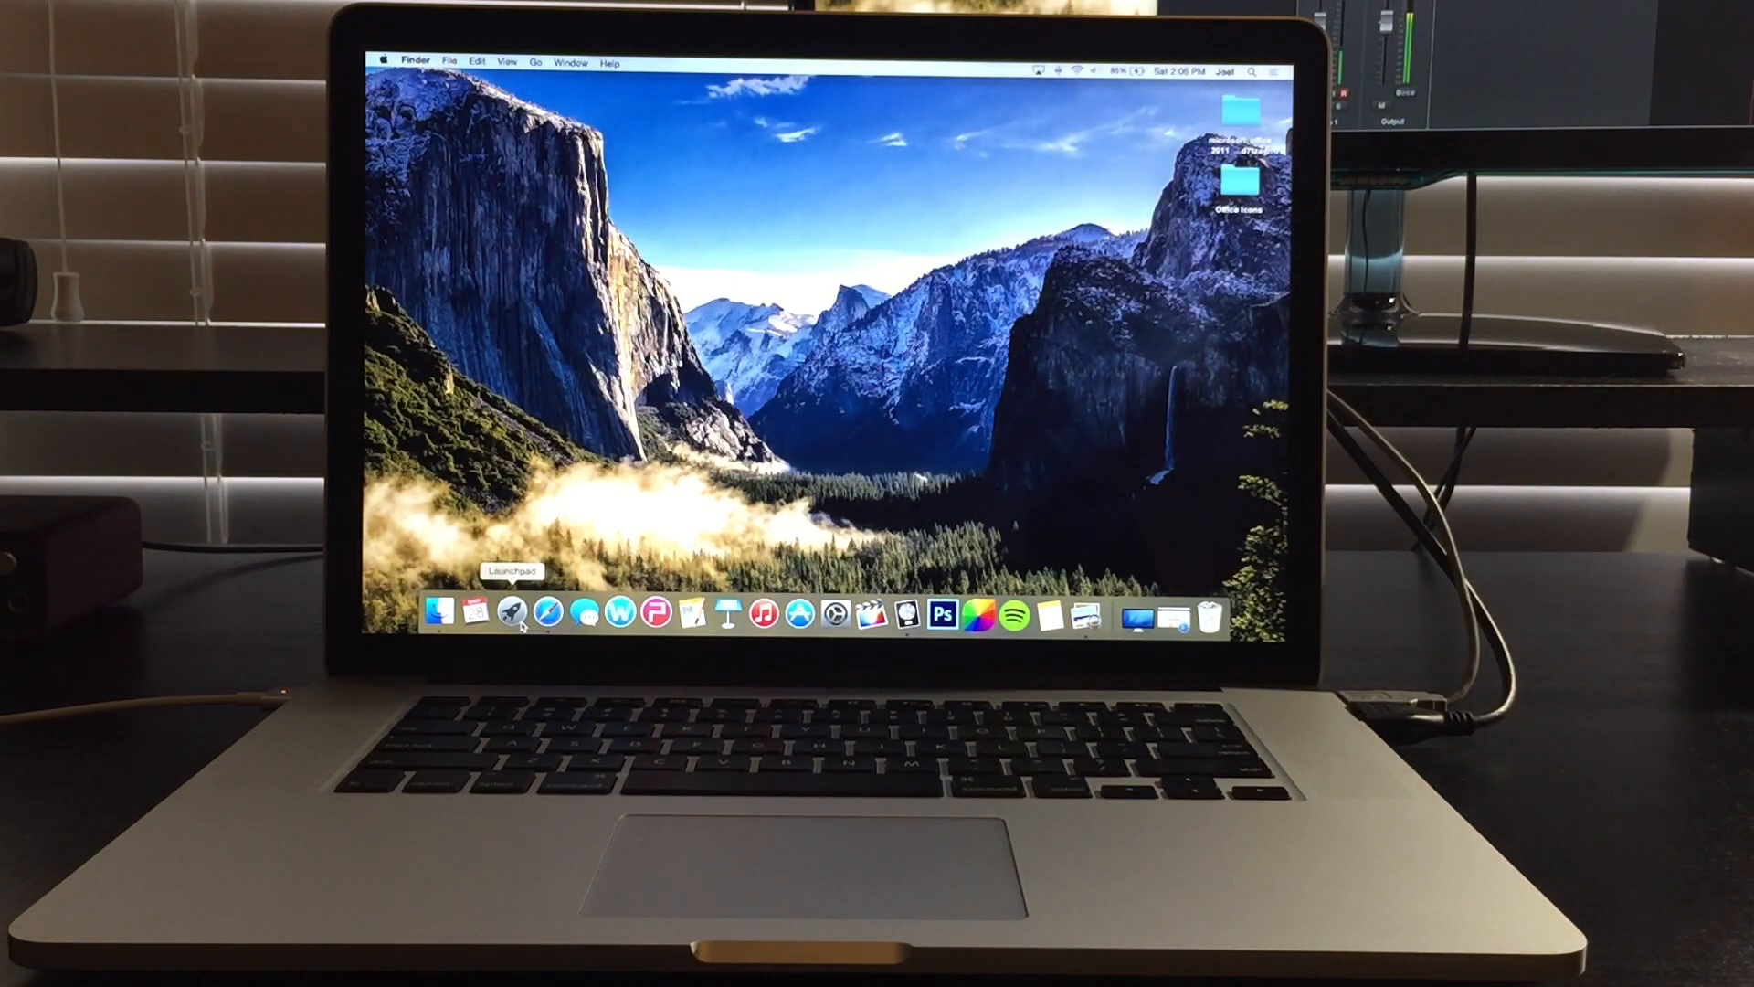
click(511, 614)
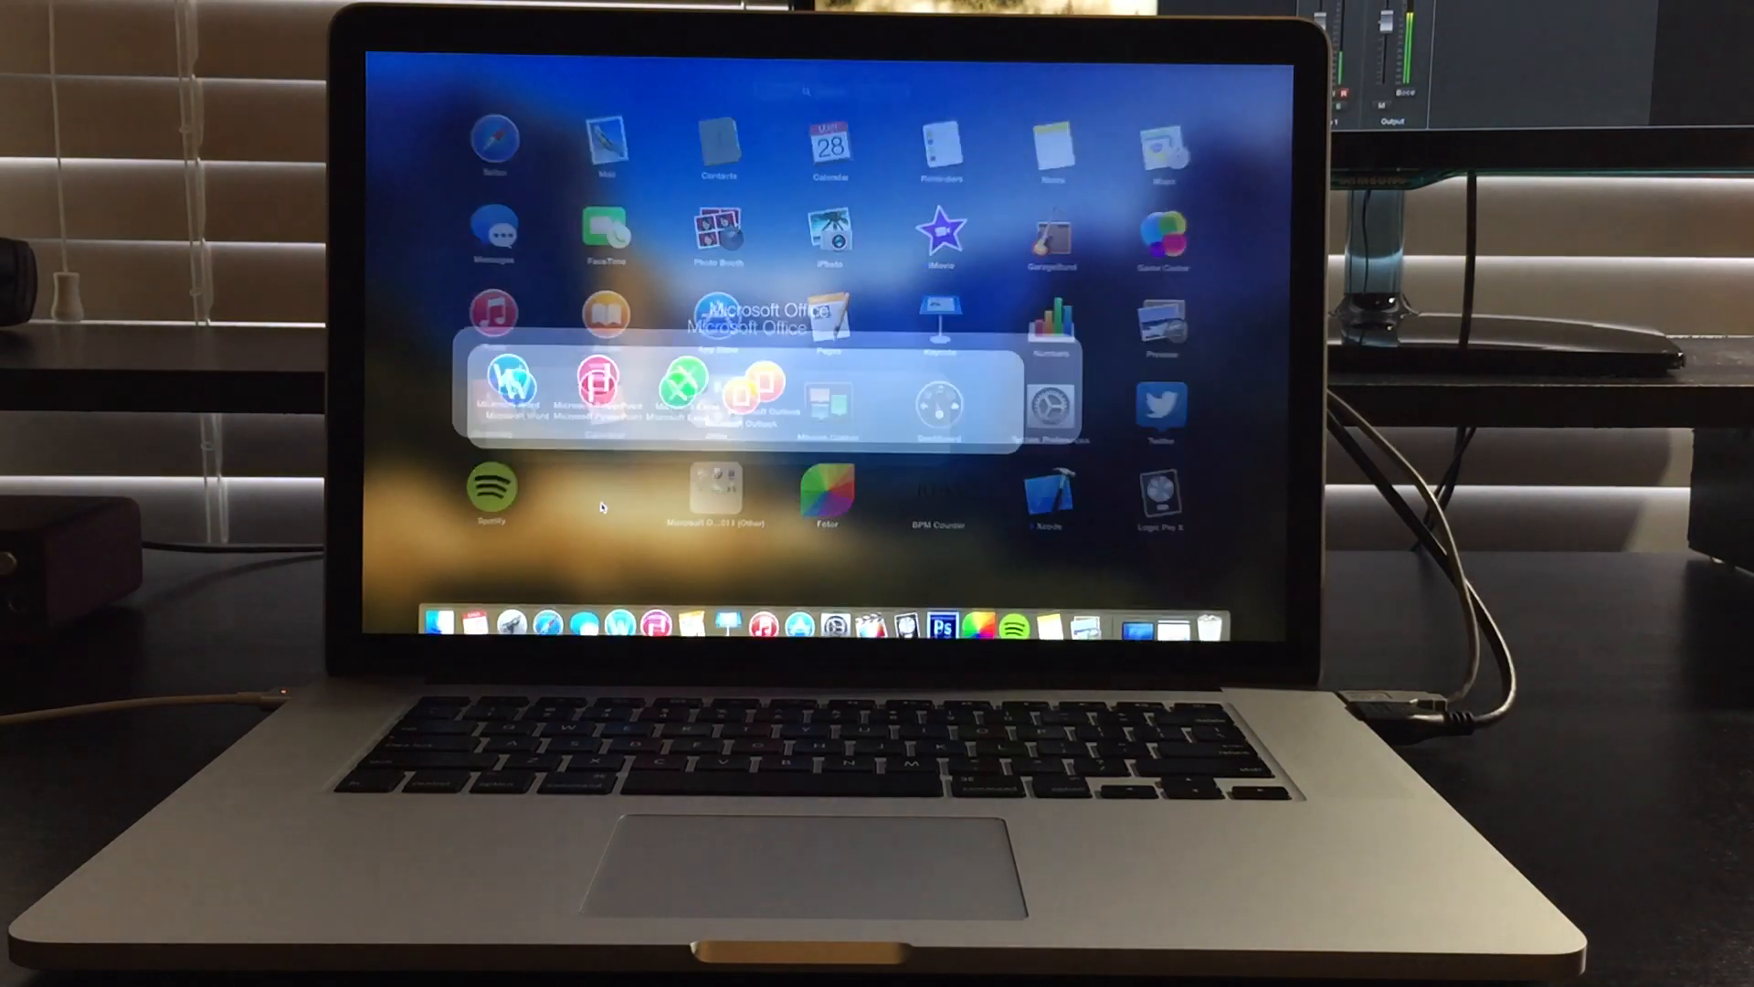